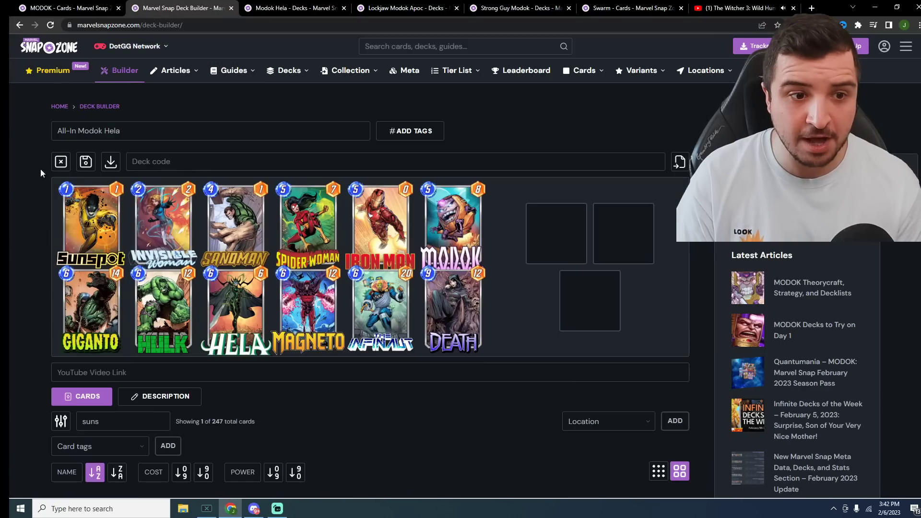
pyautogui.moveTo(9, 188)
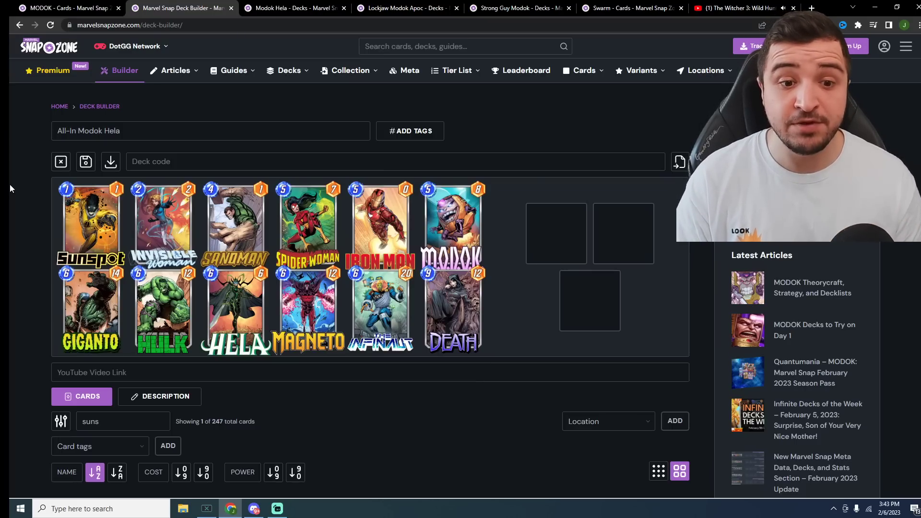
# Switch to the 'Modok Hela - Decks' tab showing Lady Sif, Ghost Rider, Hell Cow and Death.
pyautogui.click(290, 8)
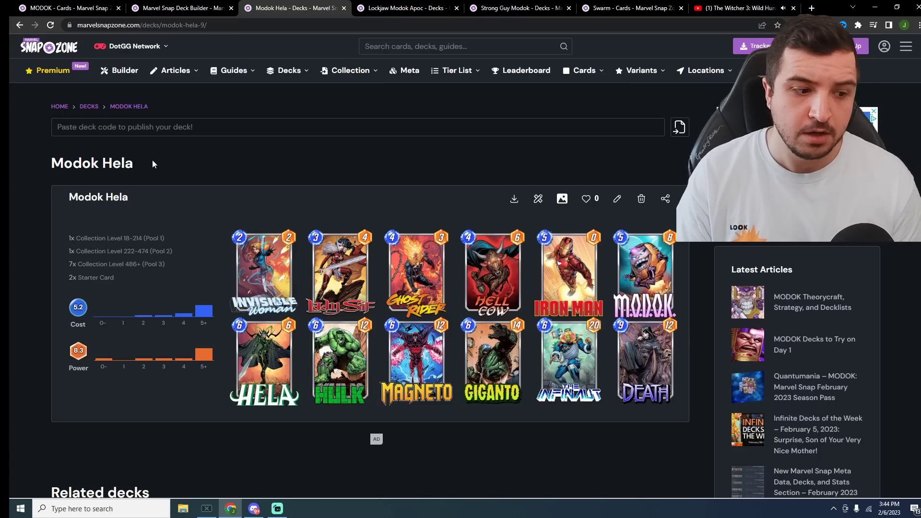
# Review the Lockjaw Modok Apoc decklist, then switch to the Strong Guy Modok deck.
pyautogui.click(405, 8)
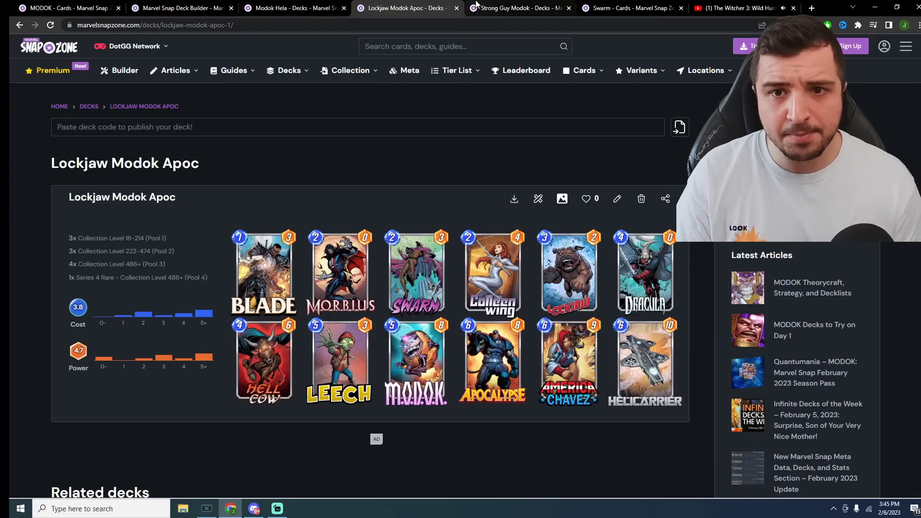
pyautogui.click(519, 8)
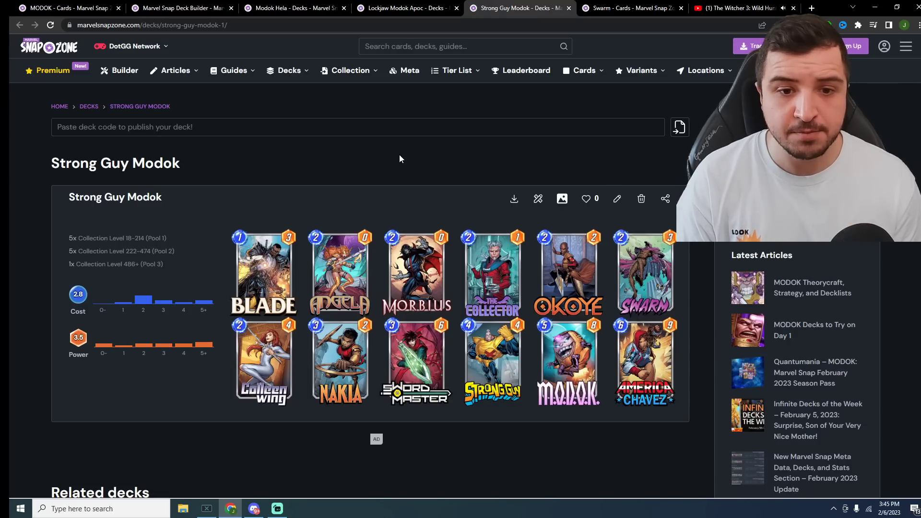